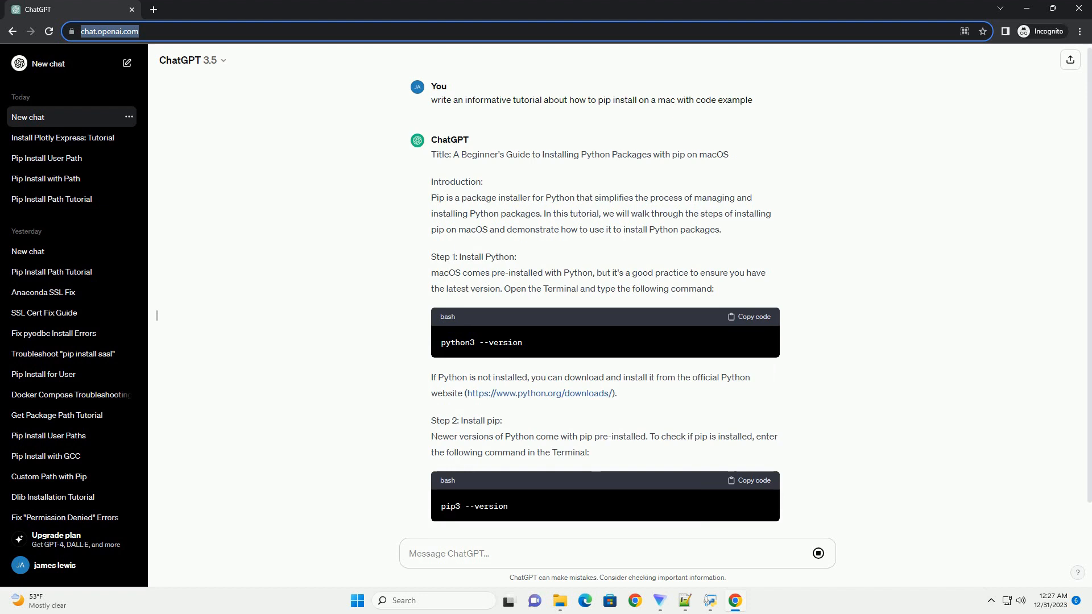
scroll(down, 3)
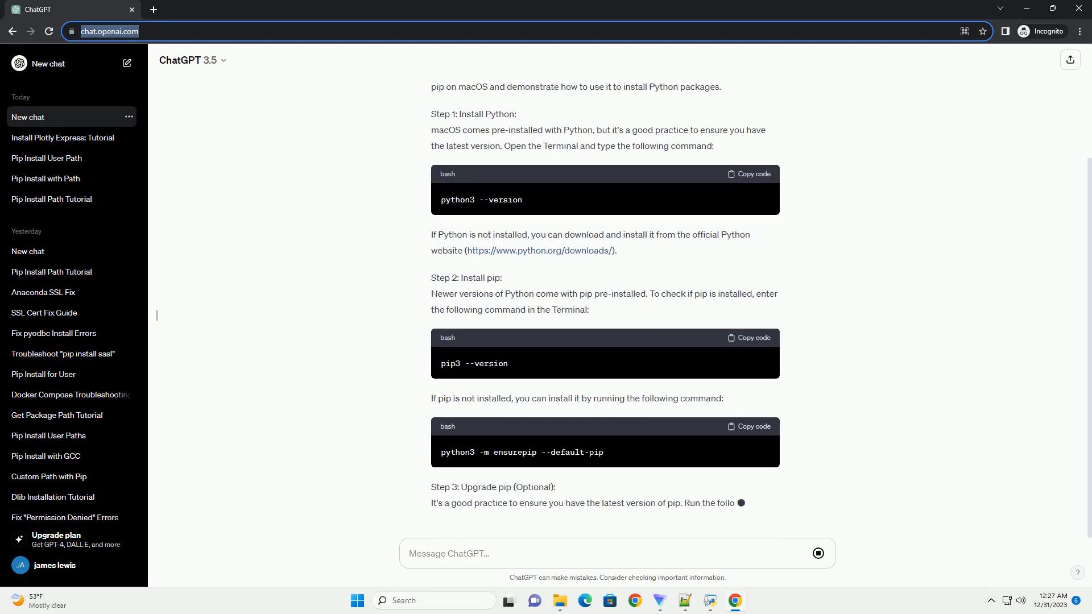
scroll(down, 3)
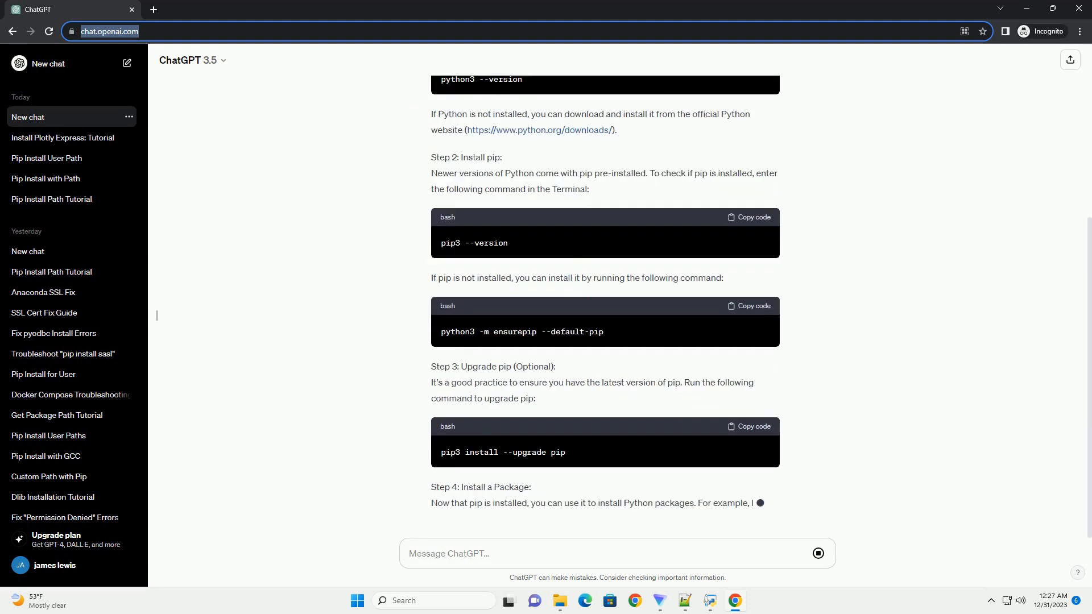
scroll(down, 3)
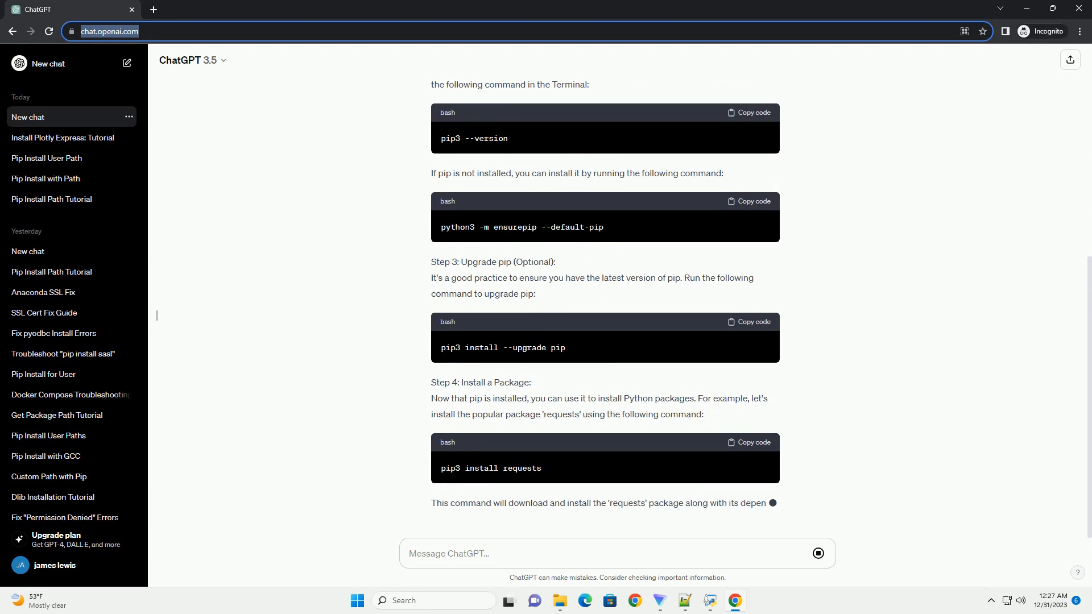
scroll(down, 3)
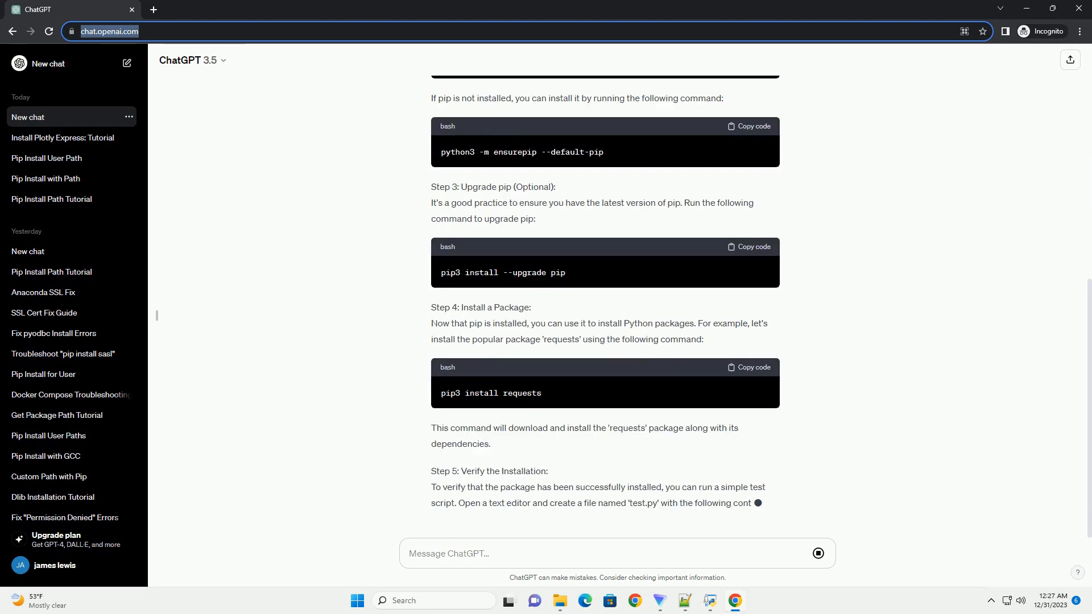
scroll(down, 3)
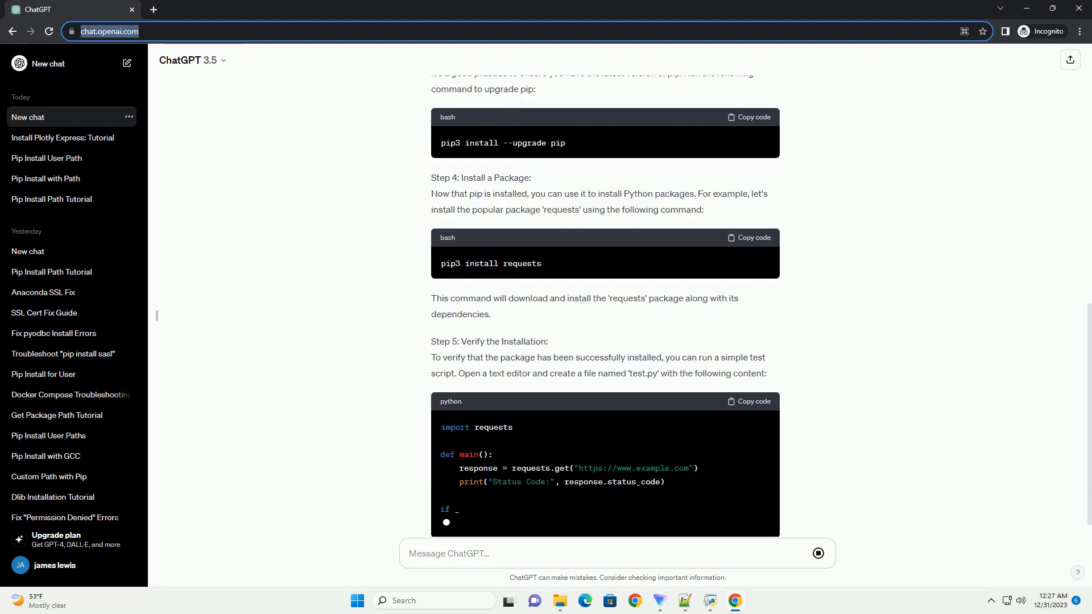
scroll(down, 3)
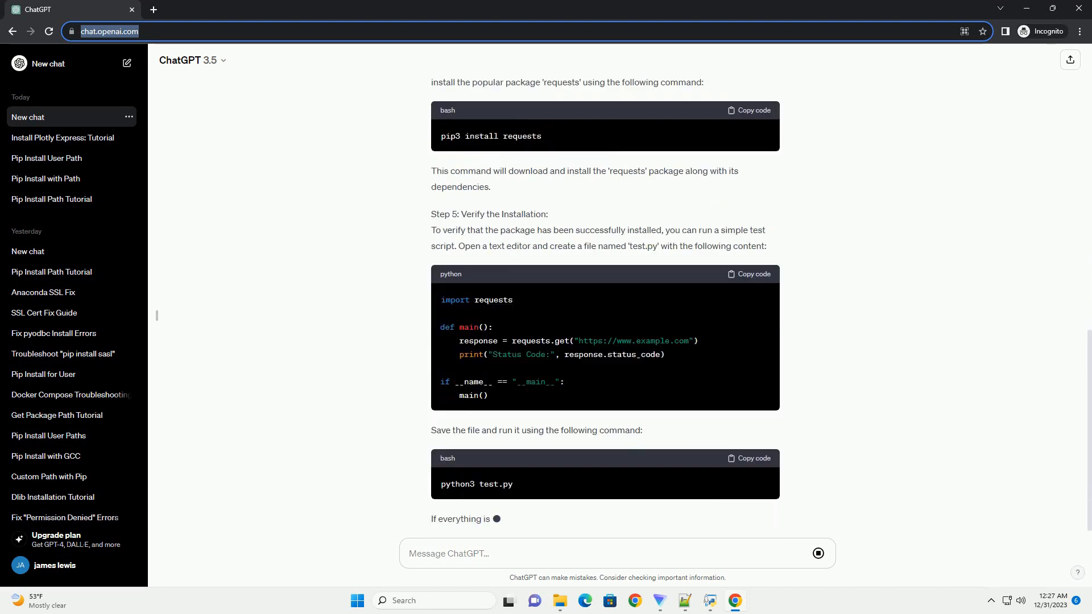
scroll(down, 3)
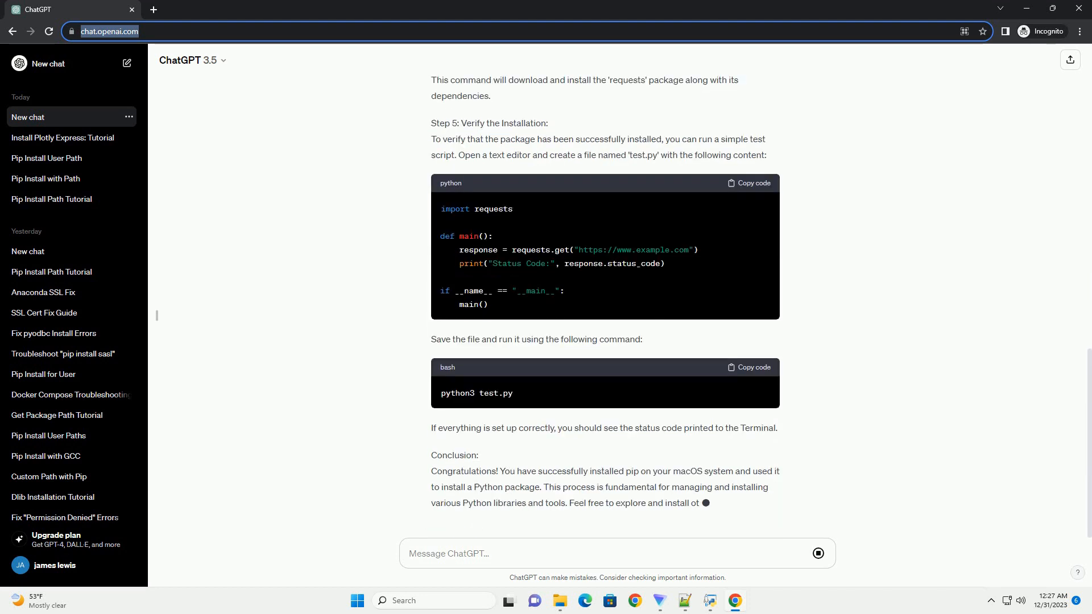